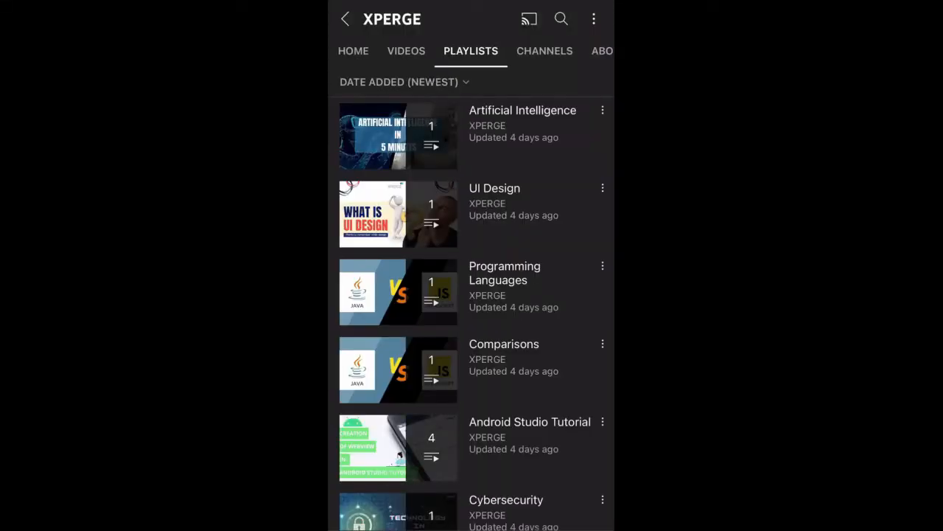
{"action": "scroll", "scroll_direction": "down", "scroll_amount": 3}
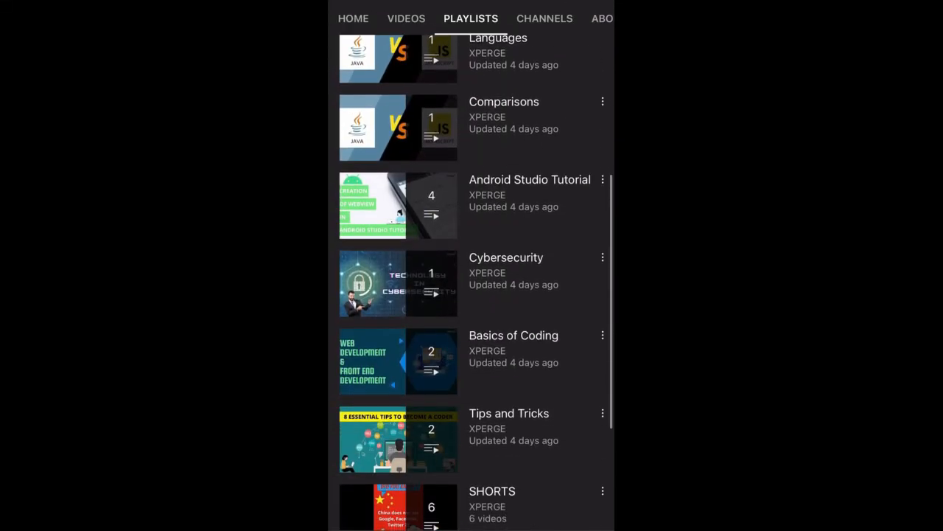
{"action": "scroll", "scroll_direction": "down", "scroll_amount": 3}
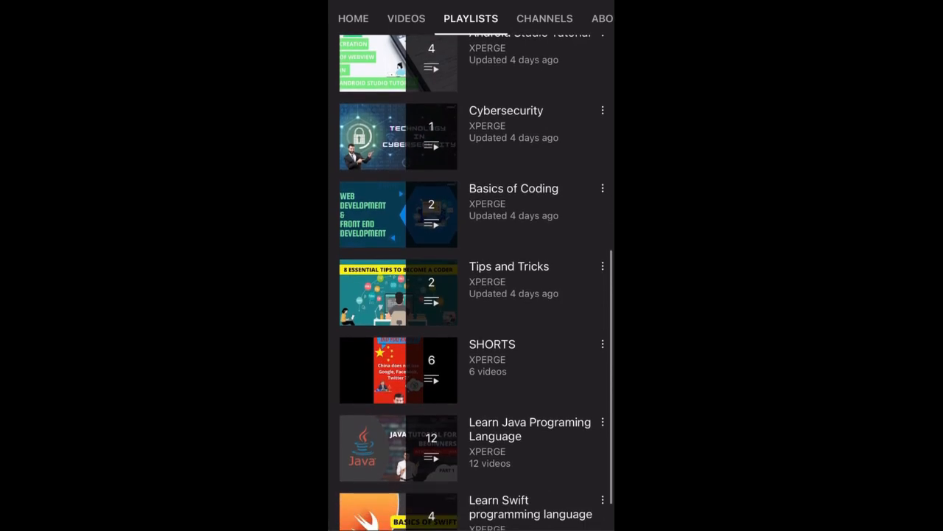